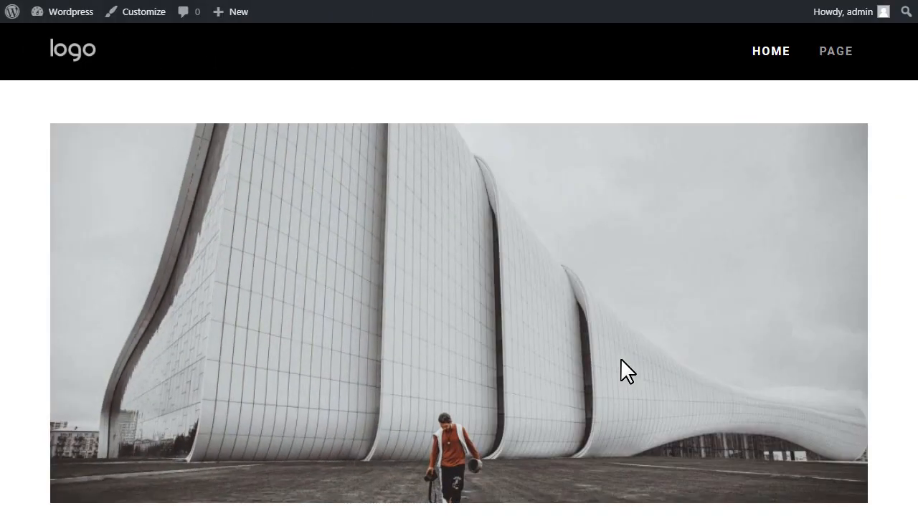
- Open the Blog Template from the Theme dropdown for editing
{"action": "scroll", "scroll_direction": "down", "scroll_amount": 3}
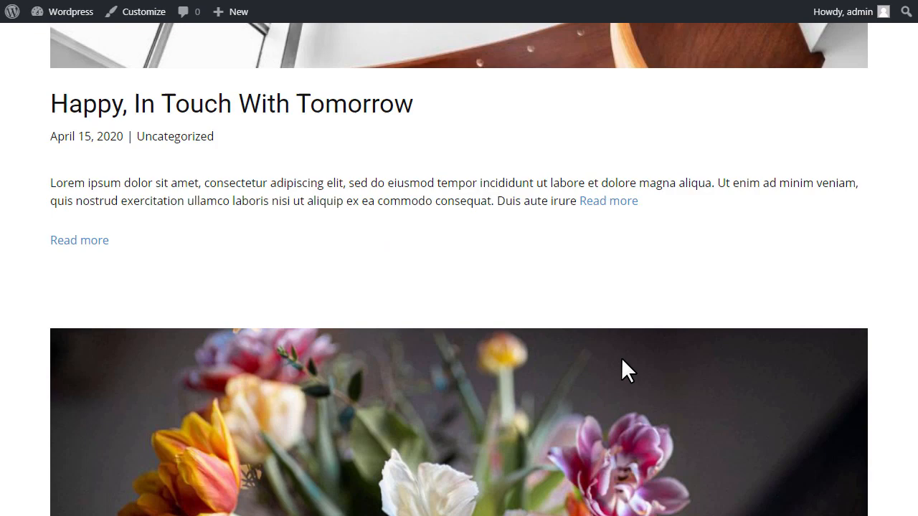
{"action": "scroll", "scroll_direction": "up", "scroll_amount": 3}
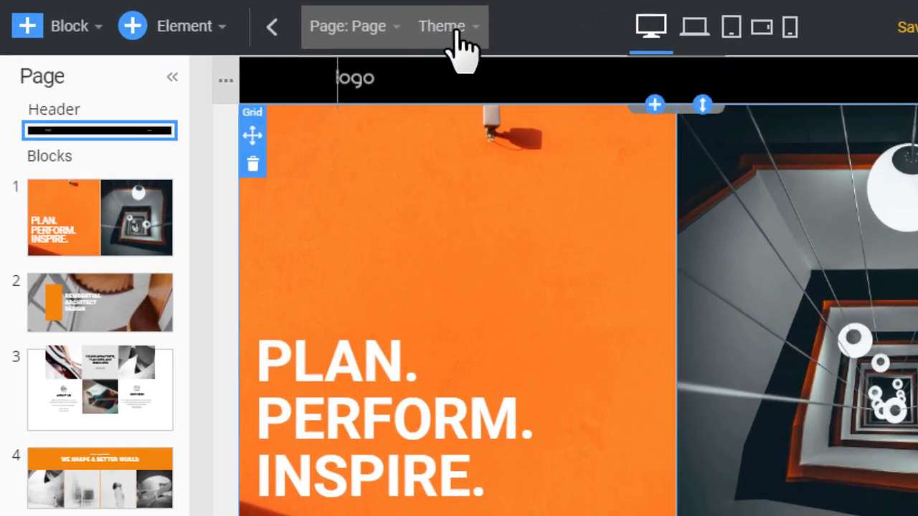
{"action": "left_click", "coordinate": [441, 26]}
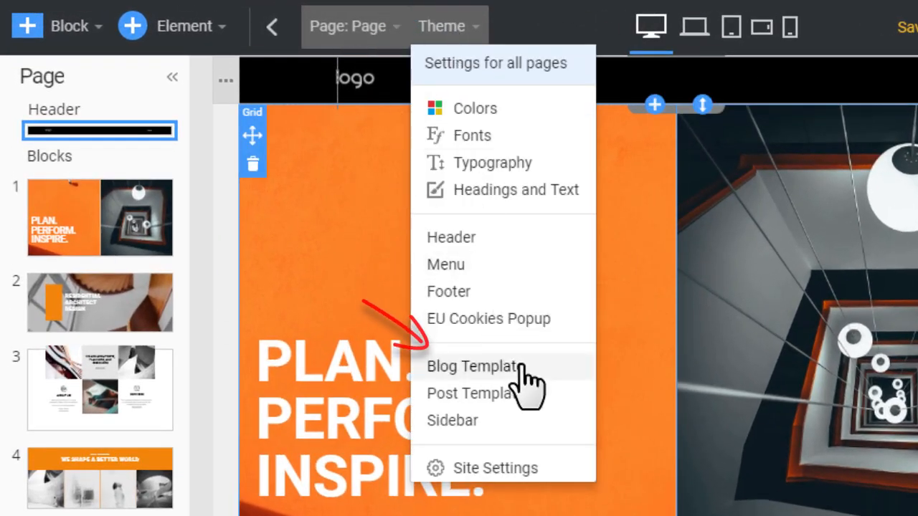
{"action": "left_click", "coordinate": [472, 367]}
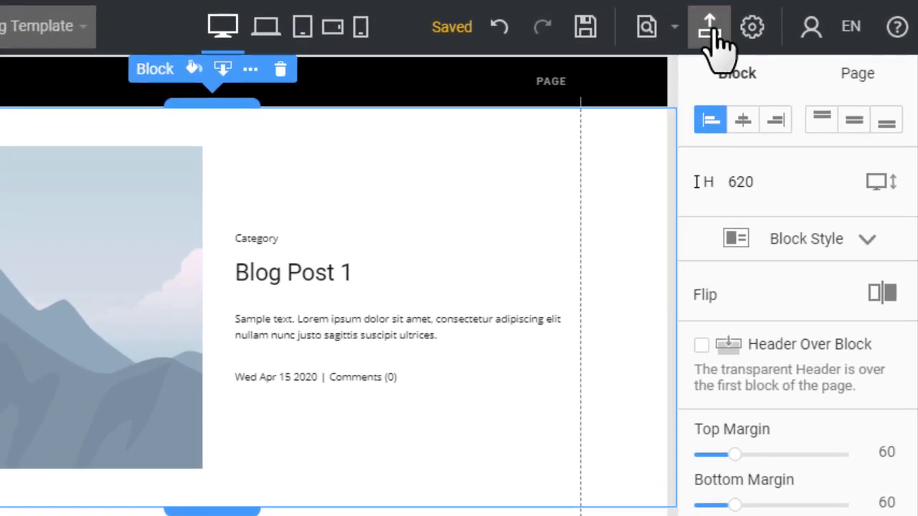
- Export only the theme as a ZIP file, excluding pages and the editor plugin
{"action": "left_click", "coordinate": [709, 26]}
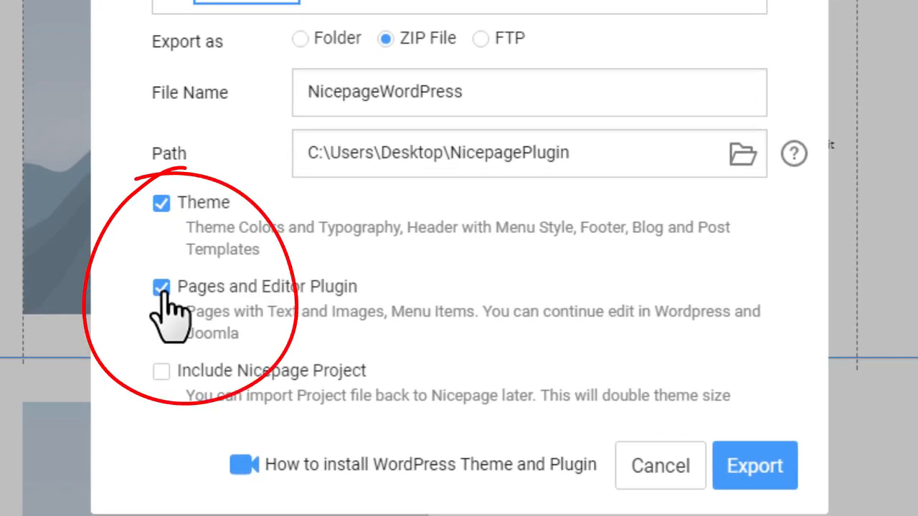
{"action": "left_click", "coordinate": [161, 286]}
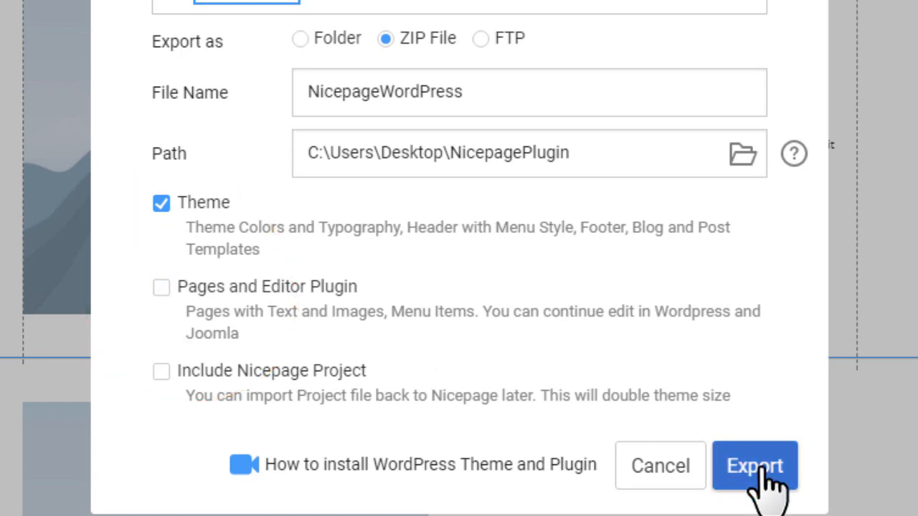
{"action": "left_click", "coordinate": [754, 465]}
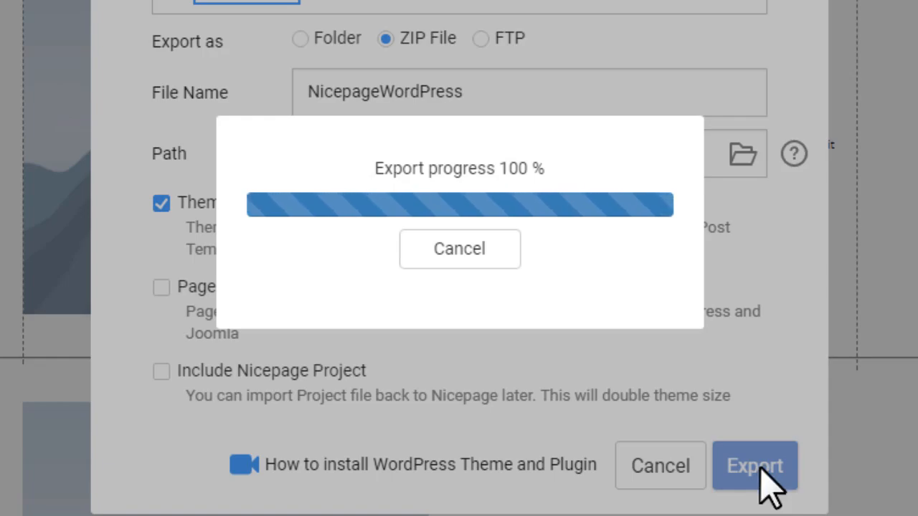
{"action": "left_click", "coordinate": [754, 465]}
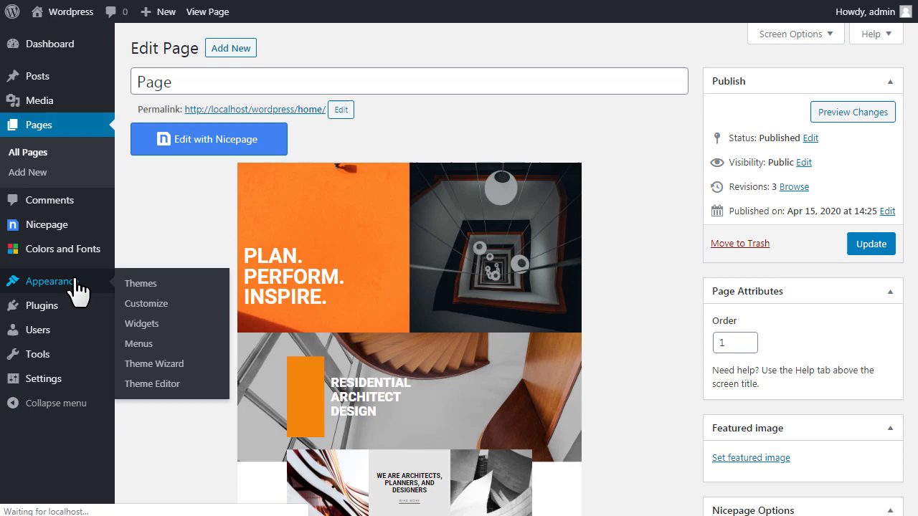
- Activate Twenty Twenty, delete the nicepagewordpress theme, and go to Add New Theme
{"action": "left_click", "coordinate": [140, 283]}
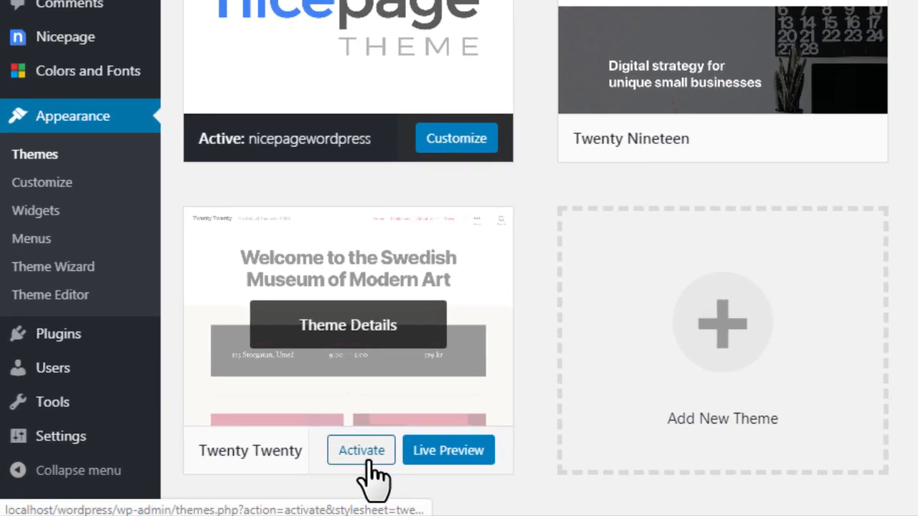
{"action": "left_click", "coordinate": [361, 450]}
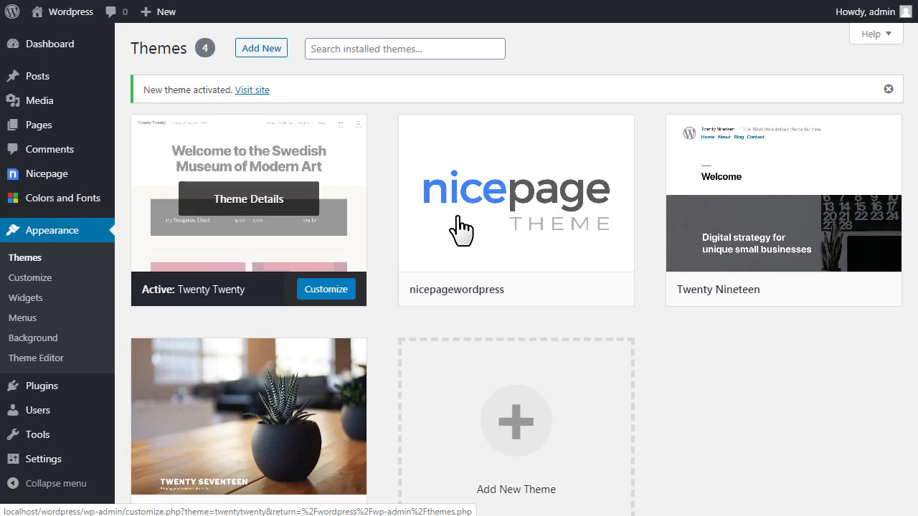
{"action": "left_click", "coordinate": [876, 486]}
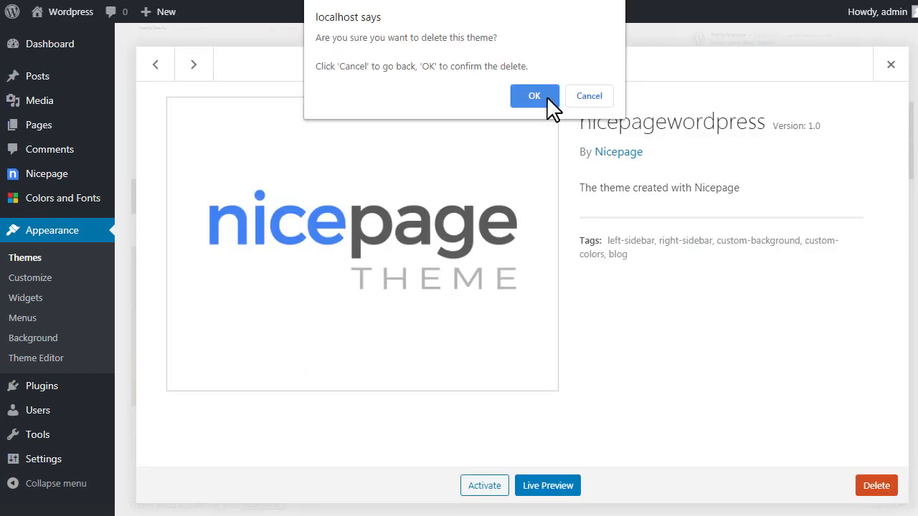
{"action": "left_click", "coordinate": [534, 95]}
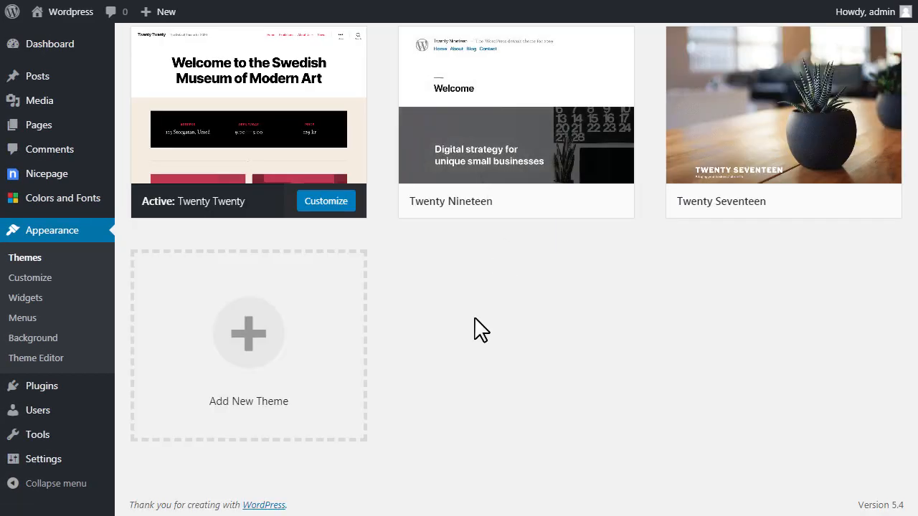
{"action": "left_click", "coordinate": [248, 332]}
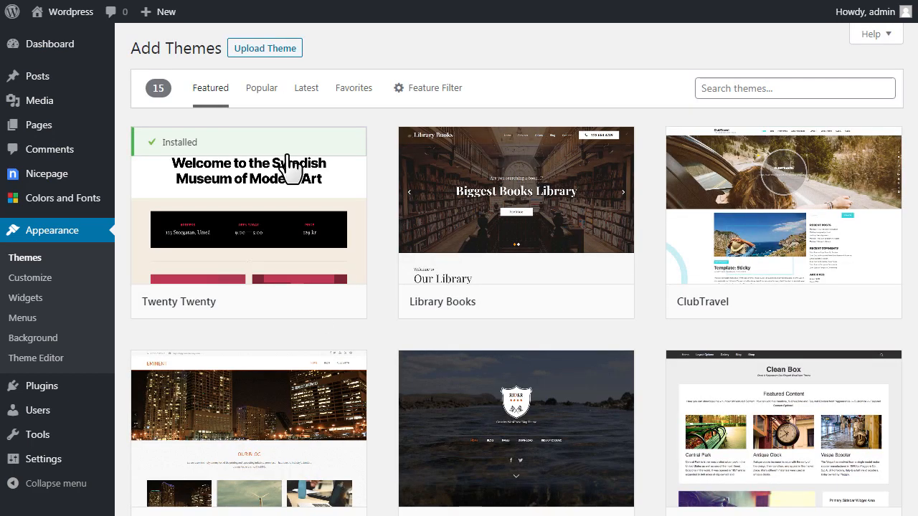
- Upload, install and activate the NicepageWordPress.zip theme
{"action": "left_click", "coordinate": [264, 48]}
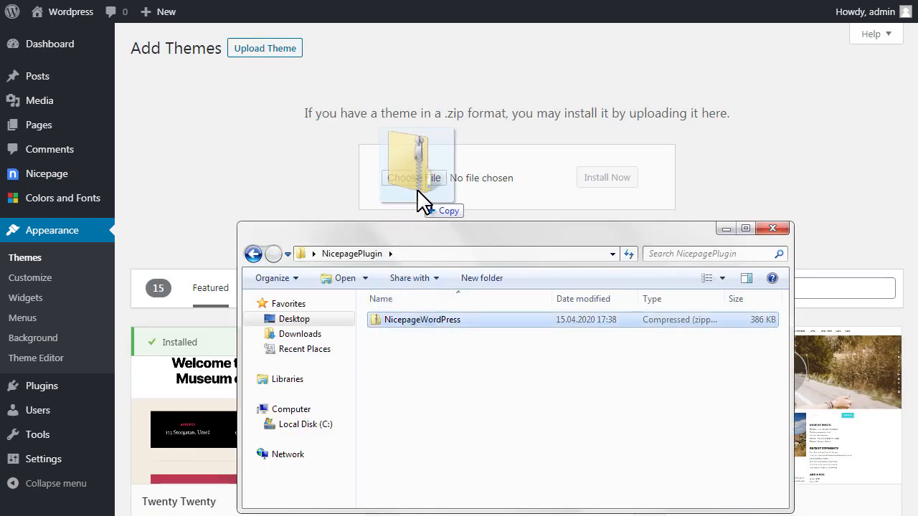
{"action": "double_click", "coordinate": [422, 320]}
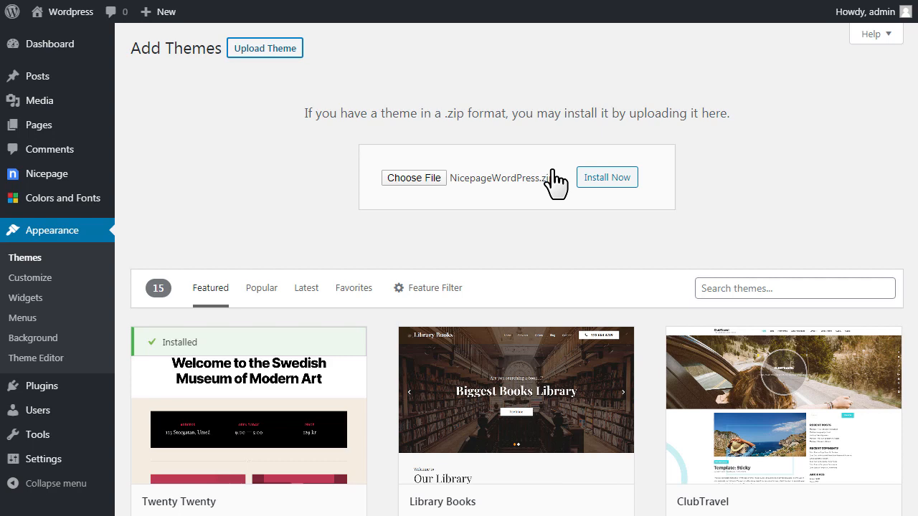
{"action": "left_click", "coordinate": [607, 177]}
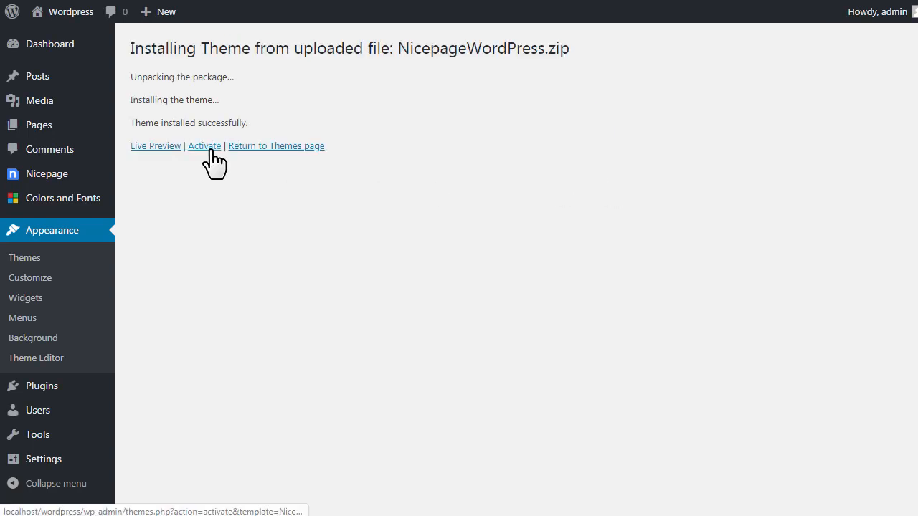
{"action": "left_click", "coordinate": [204, 145]}
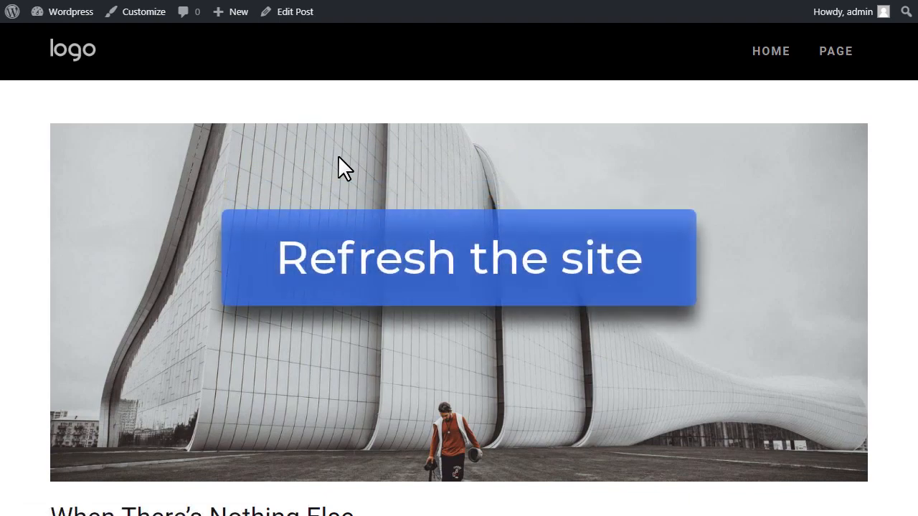
- Scroll down the refreshed blog to check posts show images beside text
{"action": "scroll", "scroll_direction": "down", "scroll_amount": 3}
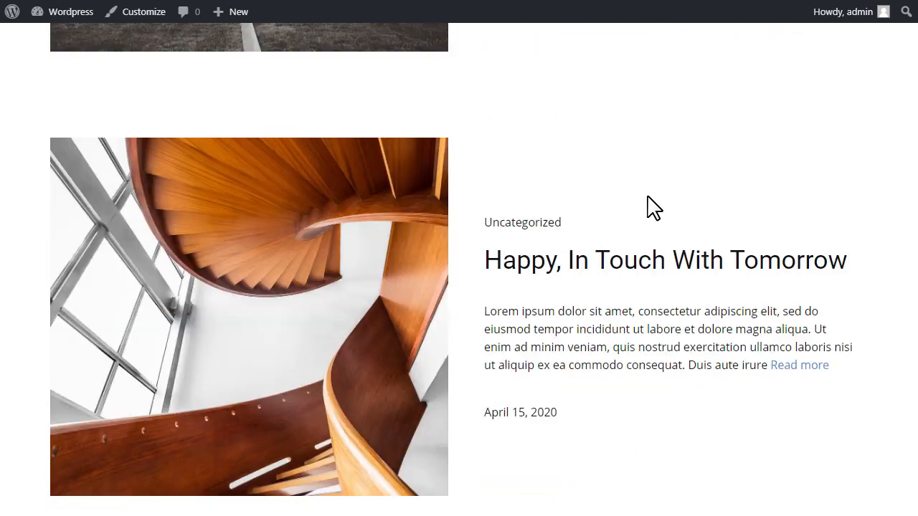
{"action": "scroll", "scroll_direction": "down", "scroll_amount": 3}
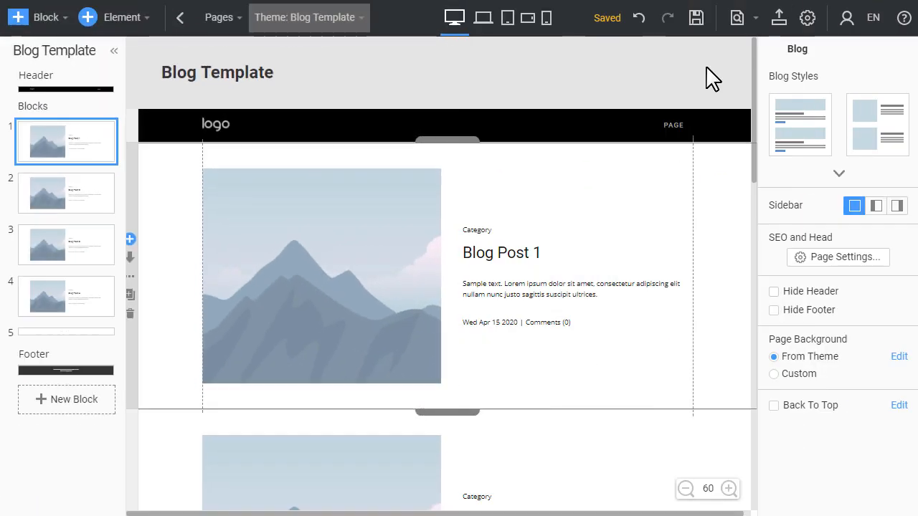
- Select the empty template area to show the Blog properties panel with Blog Styles
{"action": "left_click", "coordinate": [838, 173]}
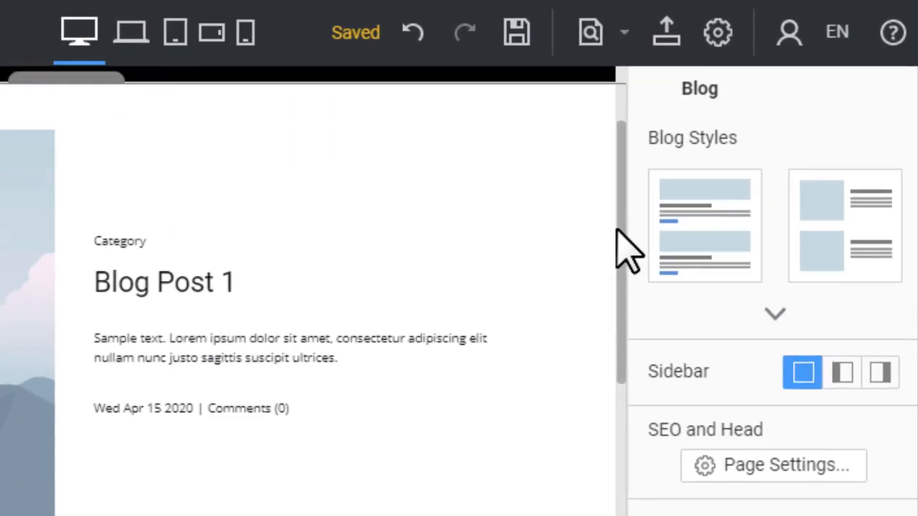
- Export the theme as a folder to C:\xampp\htdocs\wordpress\wp-content\themes
{"action": "left_click", "coordinate": [666, 33]}
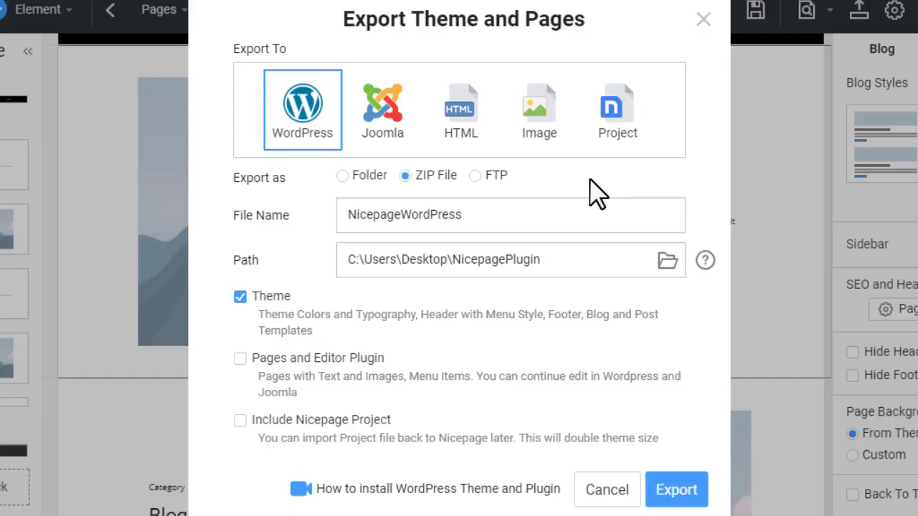
{"action": "left_click", "coordinate": [342, 175]}
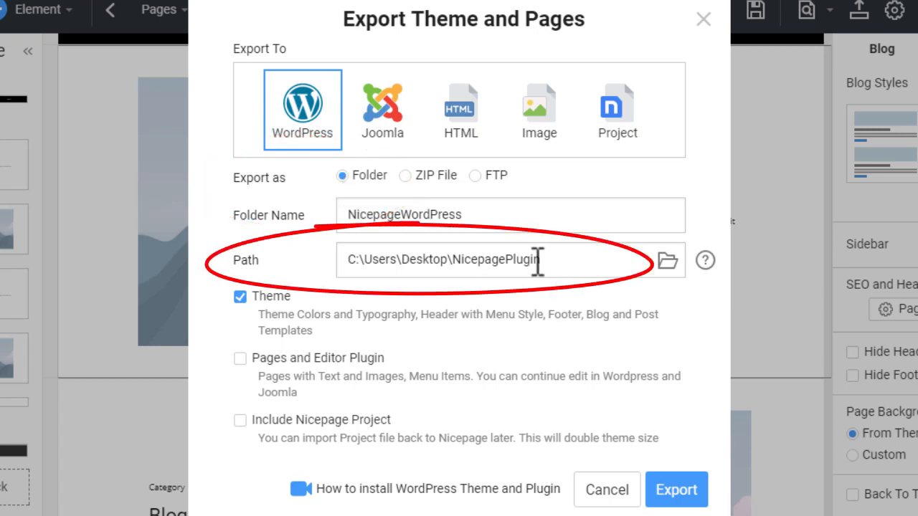
{"action": "type", "text": "C:\\xampp\\htdocs\\wordpress\\wp-content\\themes"}
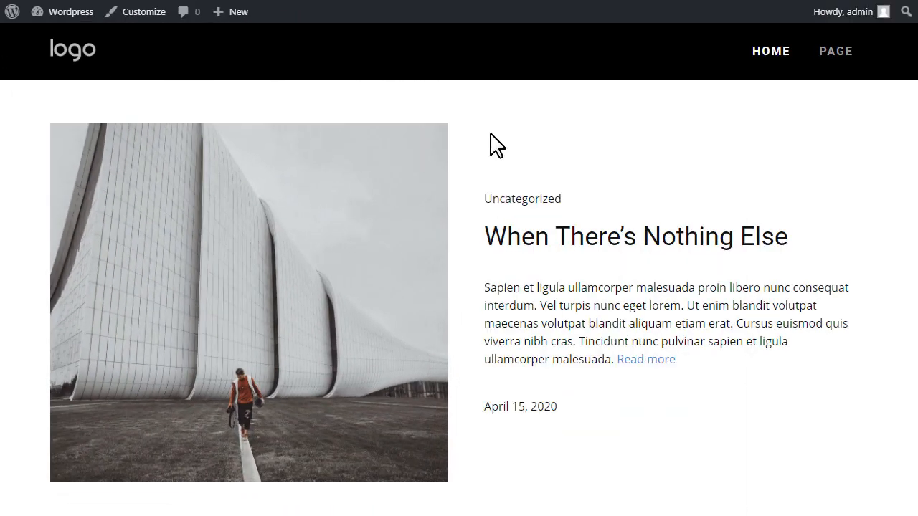
{"action": "scroll", "scroll_direction": "down", "scroll_amount": 3}
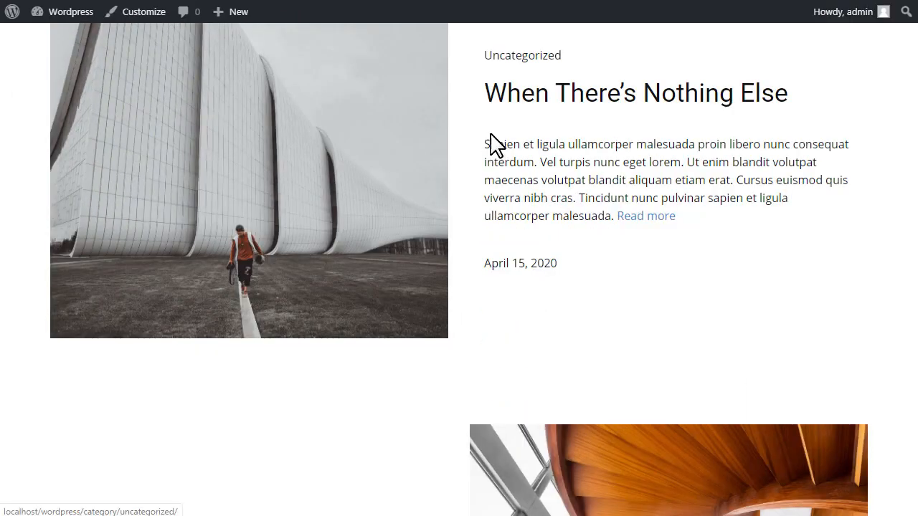
{"action": "scroll", "scroll_direction": "down", "scroll_amount": 3}
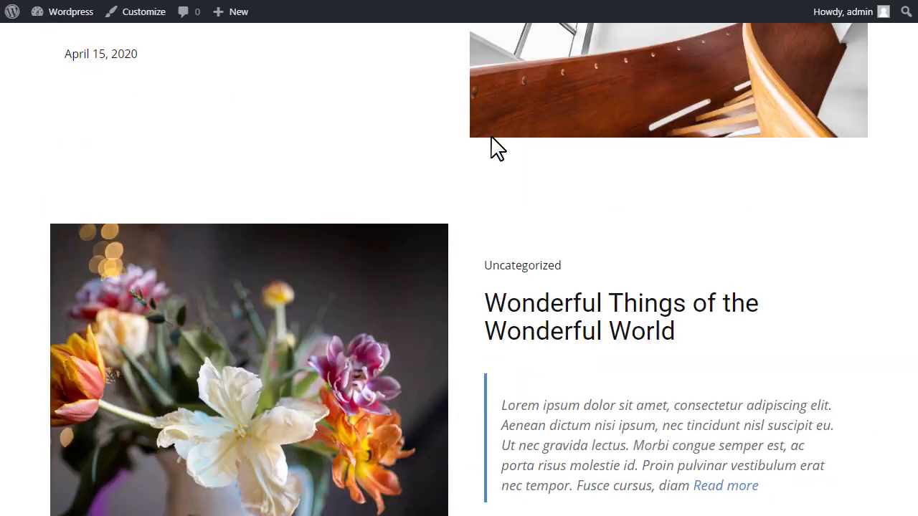
{"action": "scroll", "scroll_direction": "down", "scroll_amount": 3}
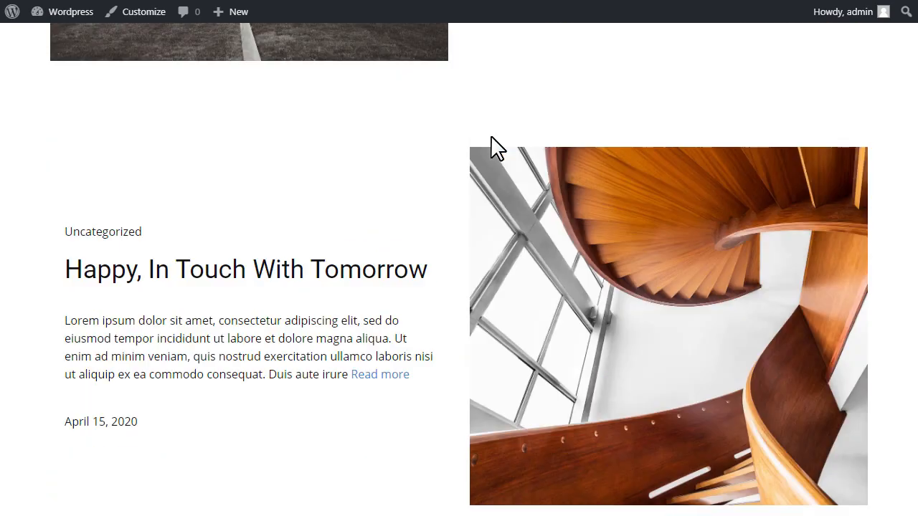